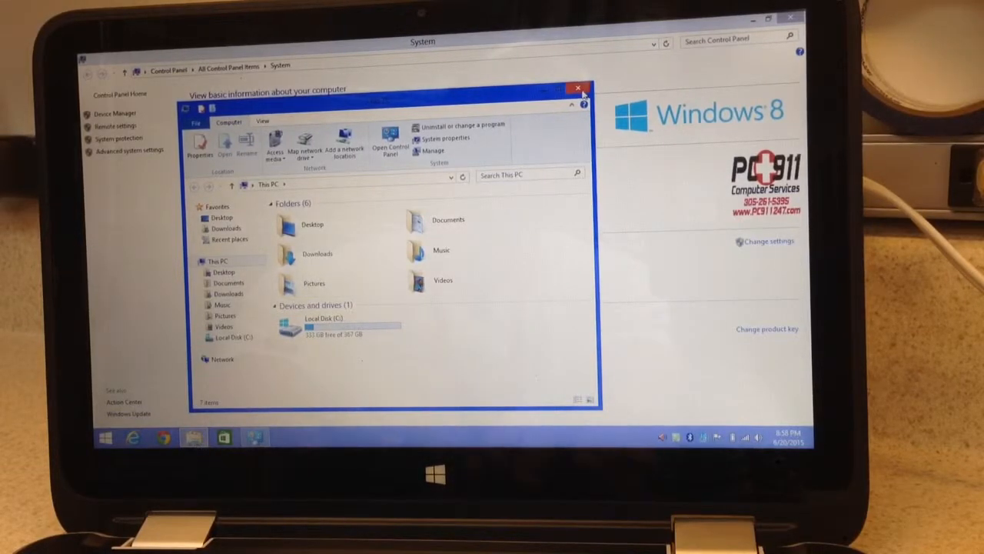
Close the This PC File Explorer window, leaving YouTube's home page in the browser
left_click(578, 87)
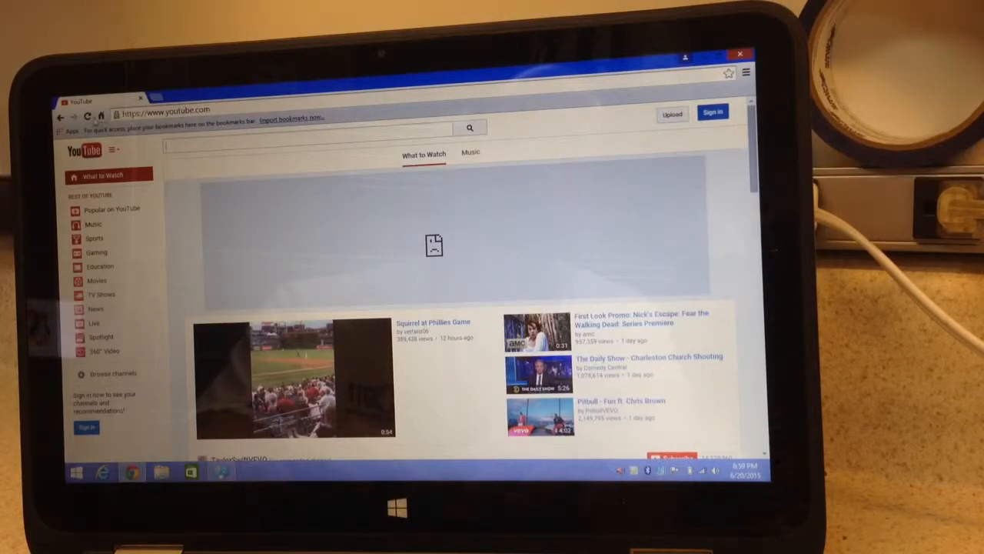
left_click(88, 116)
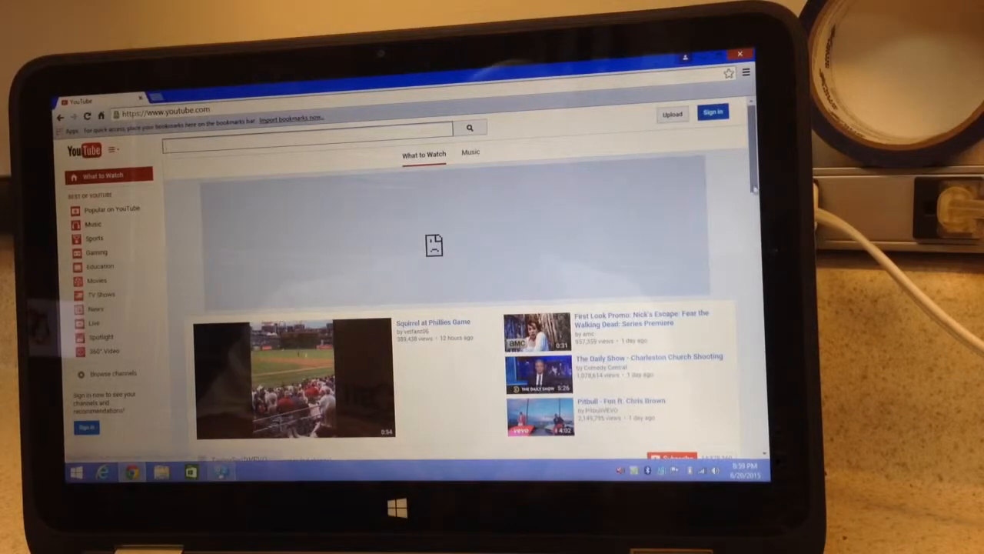
scroll("down", 3)
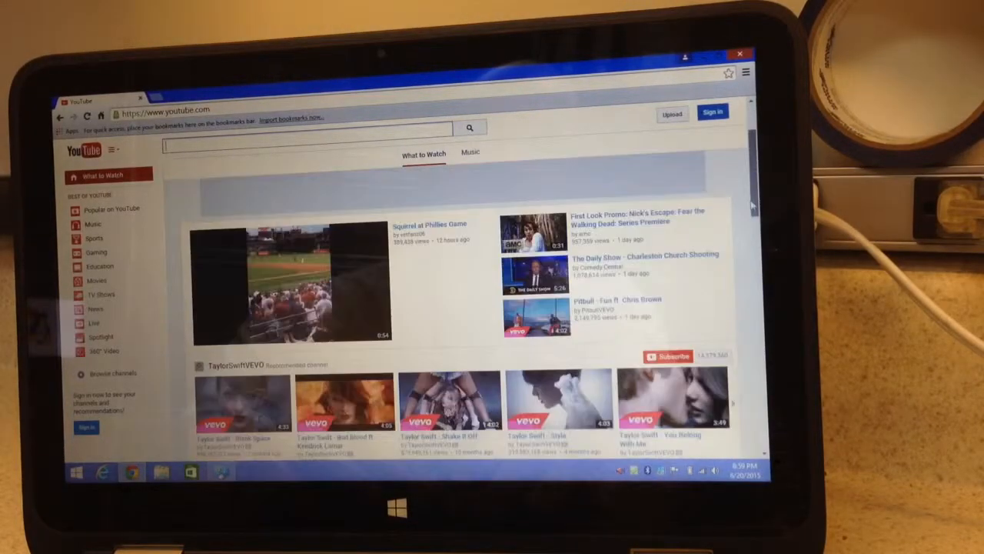
scroll("down", 3)
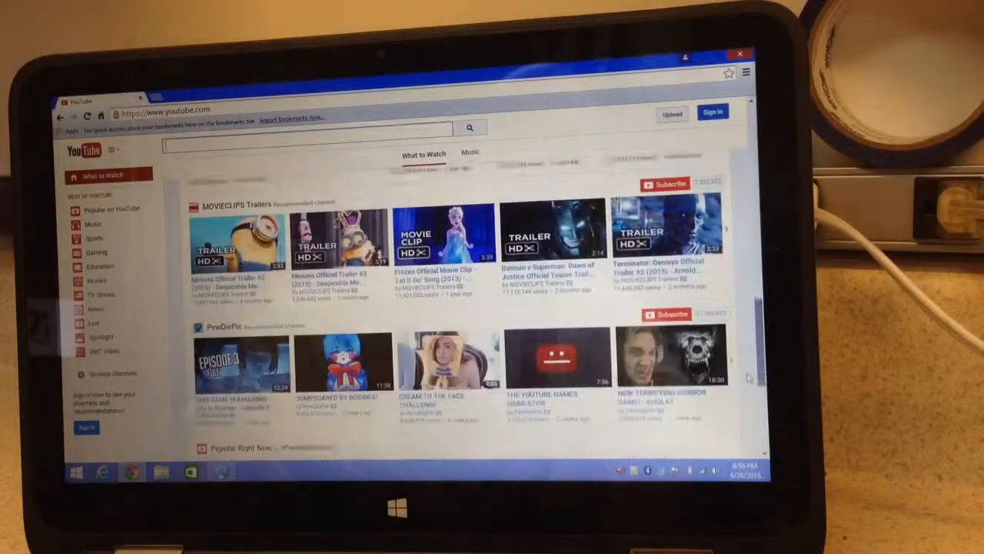
scroll("down", 3)
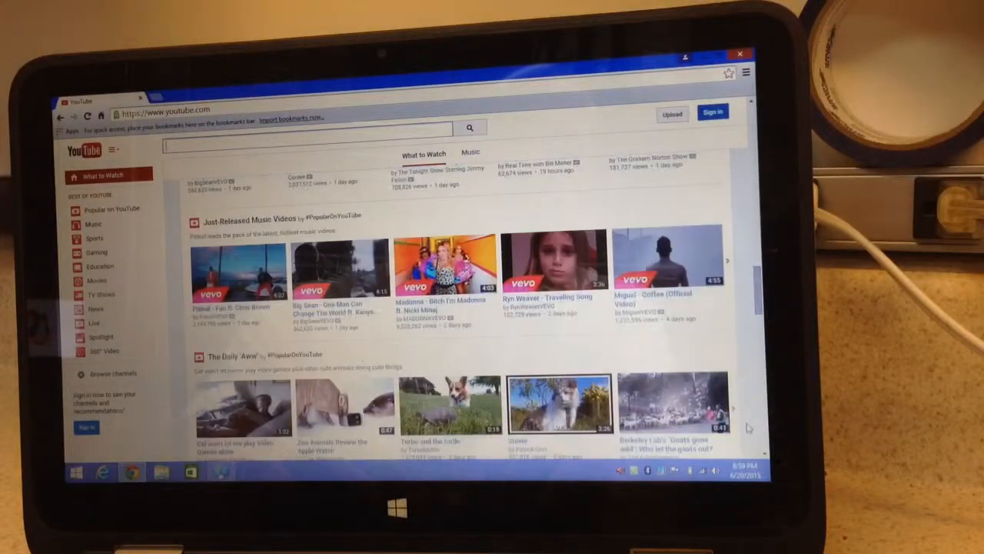
scroll("down", 3)
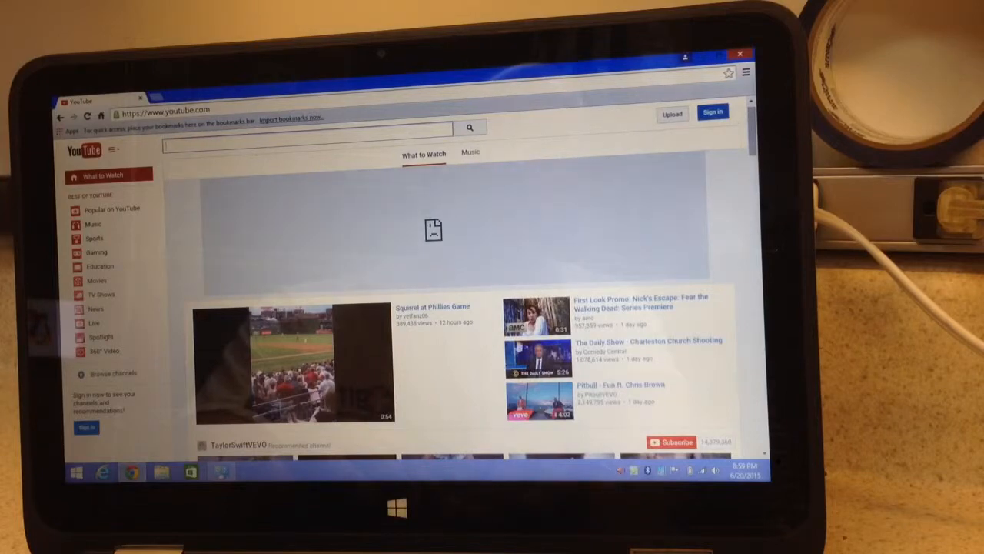
Watch Pitbull 'Fun' and 'Timber ft. KeSha', then open the Pitch Perfect 2 Bellas video
left_click(541, 400)
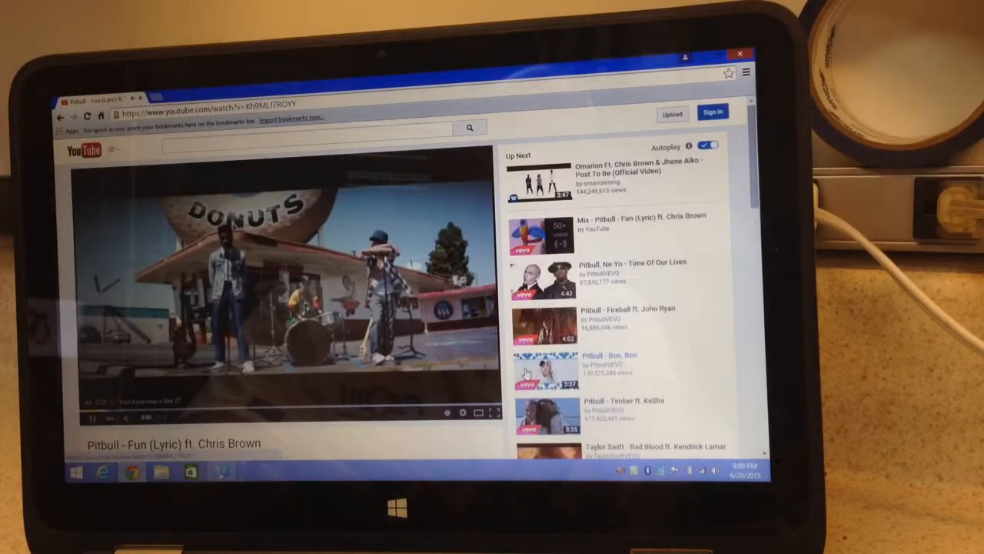
left_click(546, 366)
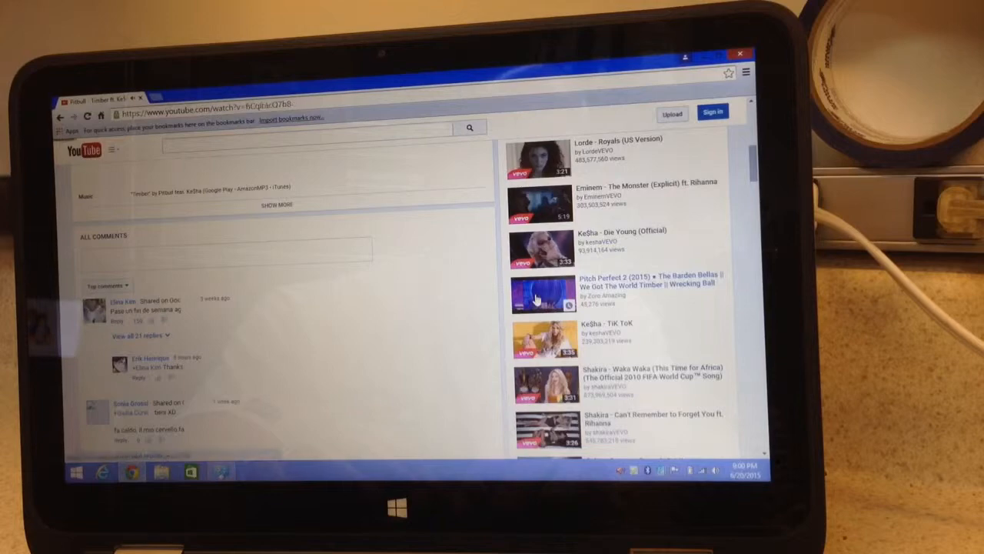
left_click(546, 291)
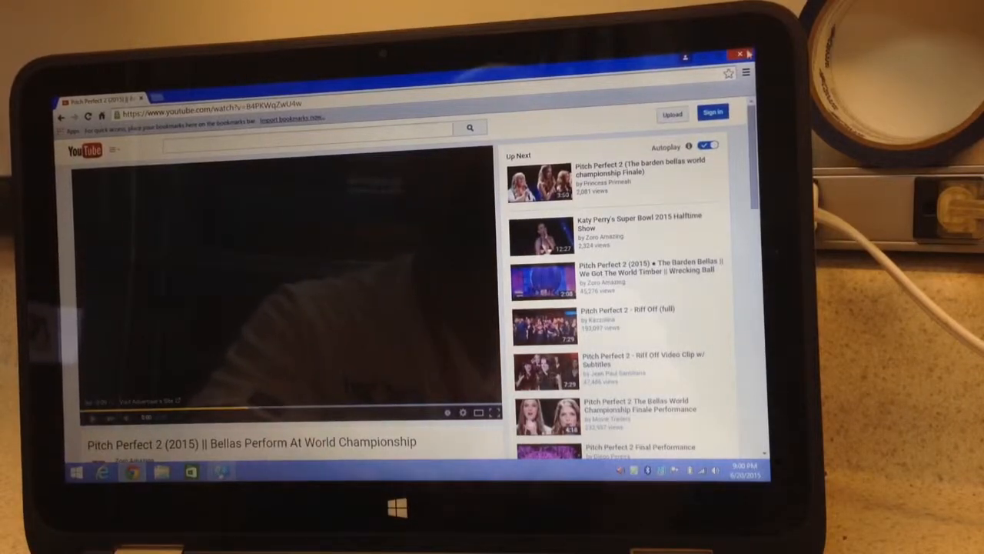
Close Chrome and restart the laptop from the Start screen's power options
left_click(739, 54)
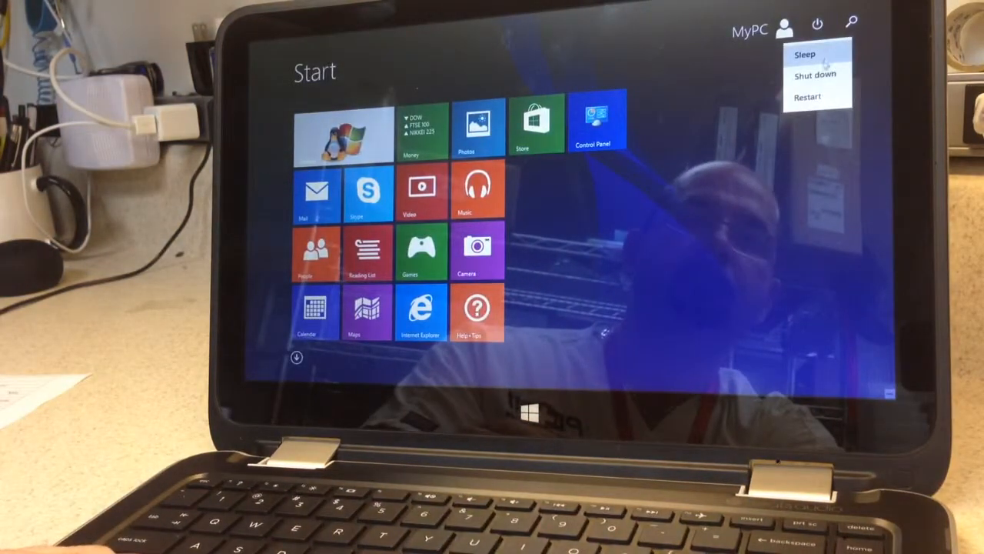
left_click(808, 97)
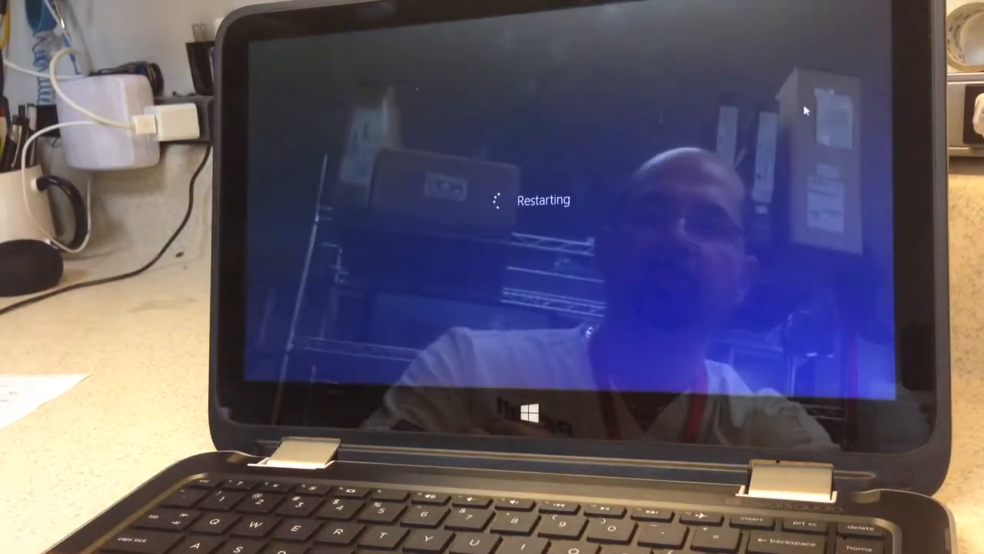